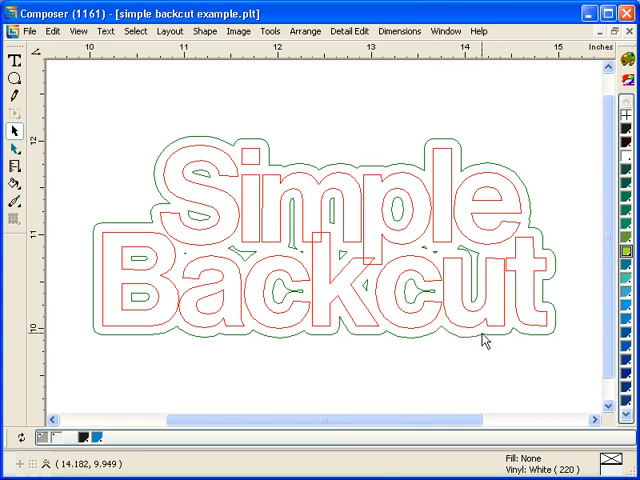
# Use File > Output All to send the Simple Backcut design to GSPPlot.
pyautogui.click(20, 32)
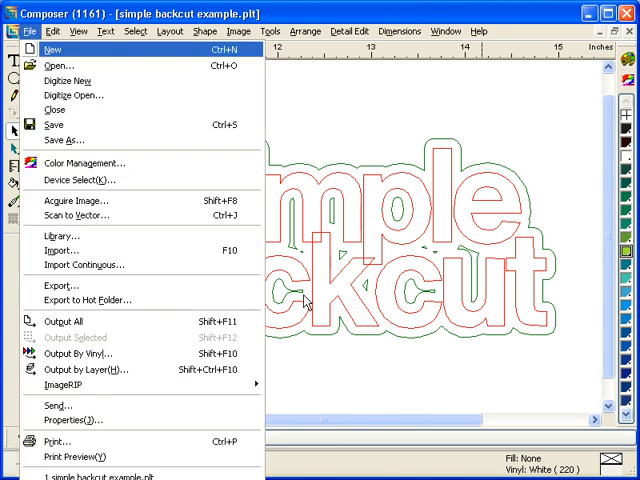
pyautogui.click(64, 320)
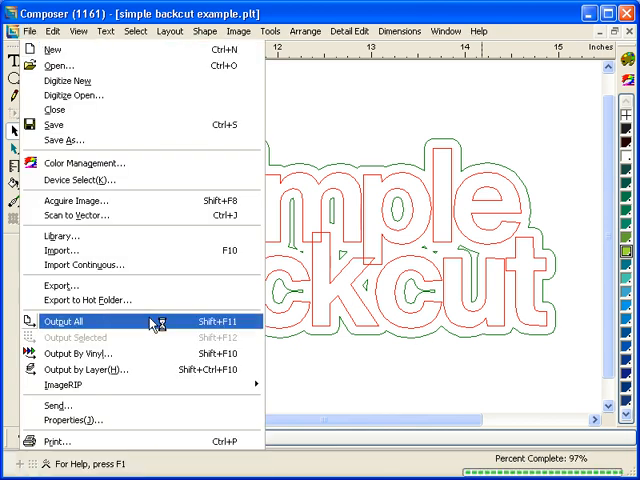
pyautogui.click(60, 320)
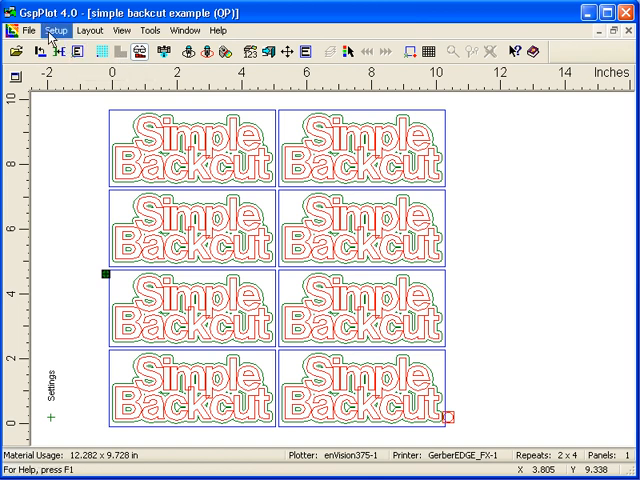
# Bring up the File menu to reach the Back Cut command.
pyautogui.click(28, 32)
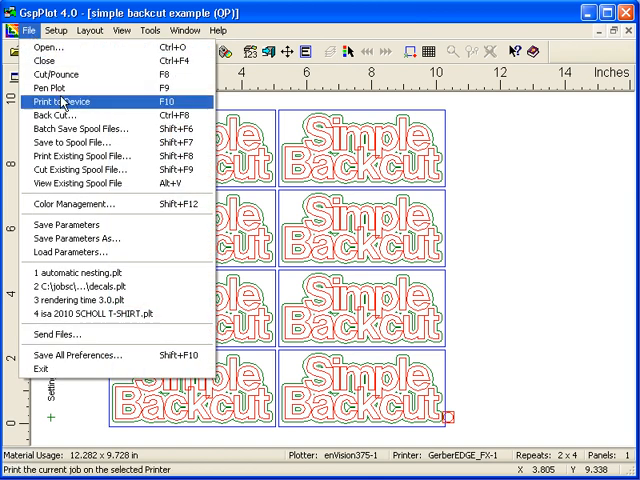
pyautogui.moveTo(64, 116)
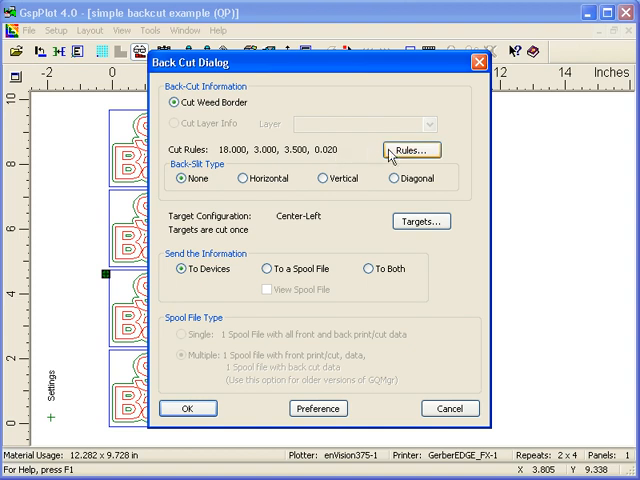
pyautogui.moveTo(396, 160)
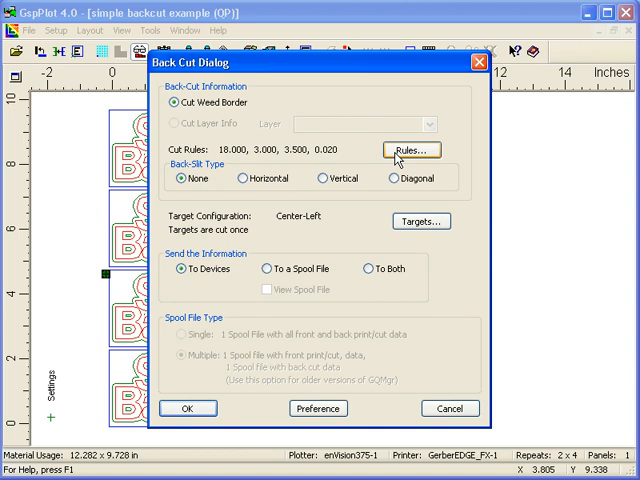
pyautogui.moveTo(368, 228)
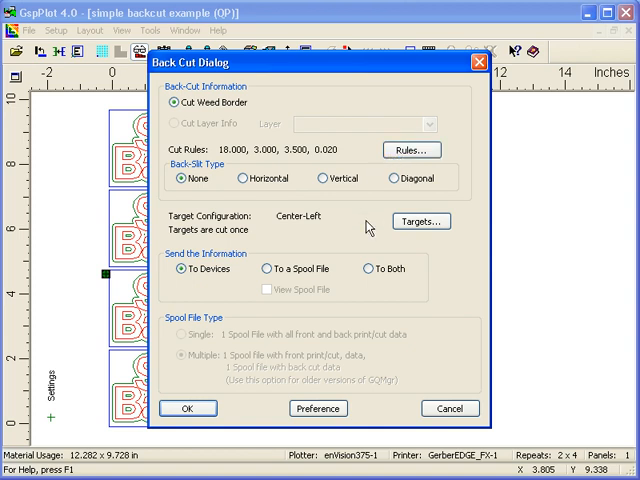
pyautogui.moveTo(208, 390)
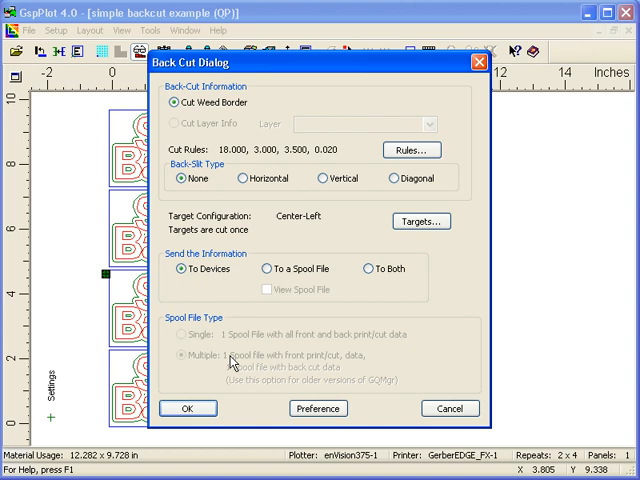
pyautogui.moveTo(392, 180)
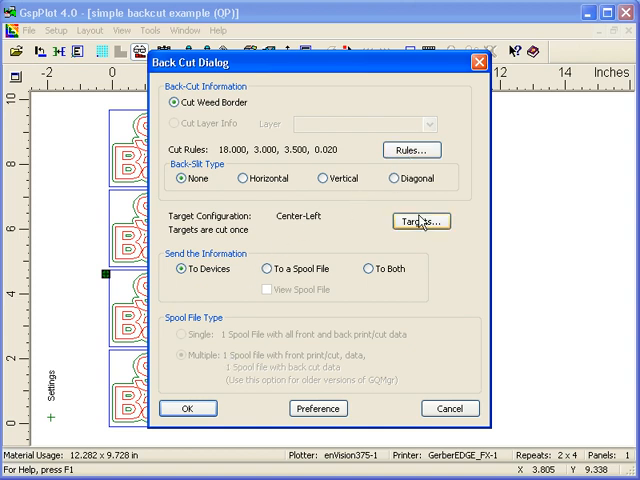
# Set a Center-Left registration target with 4 crosshair cuts.
pyautogui.click(420, 220)
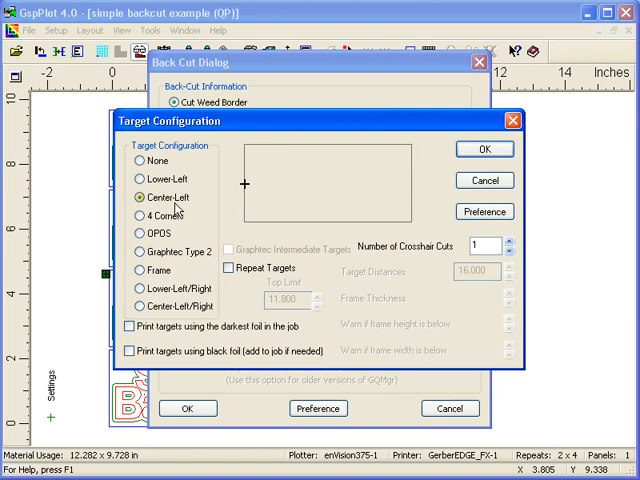
pyautogui.moveTo(176, 204)
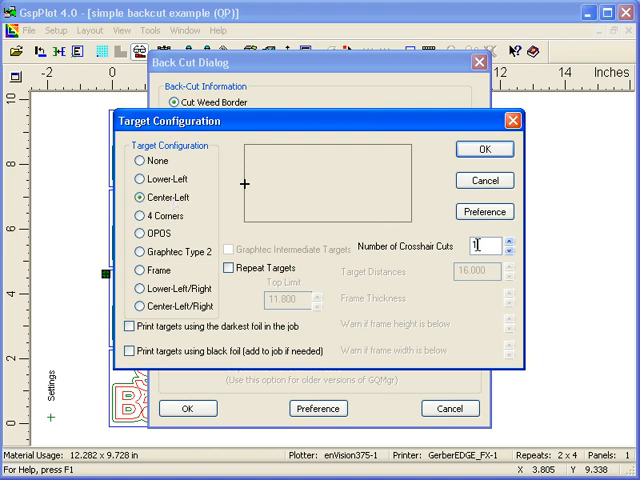
pyautogui.write('4')
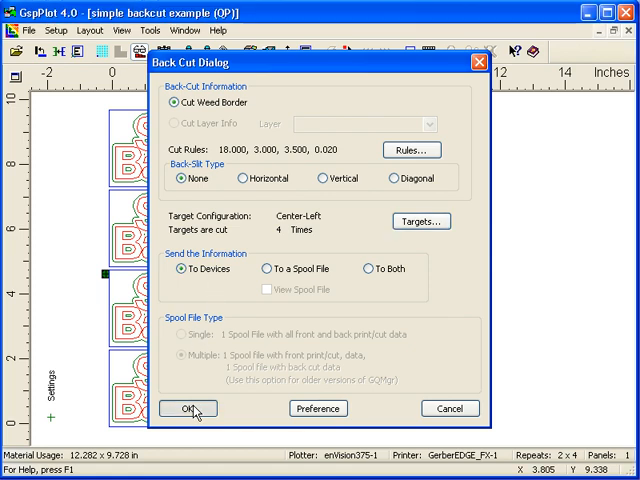
# Confirm the Back Cut dialog with OK, sending the eight-up job to the devices.
pyautogui.click(188, 408)
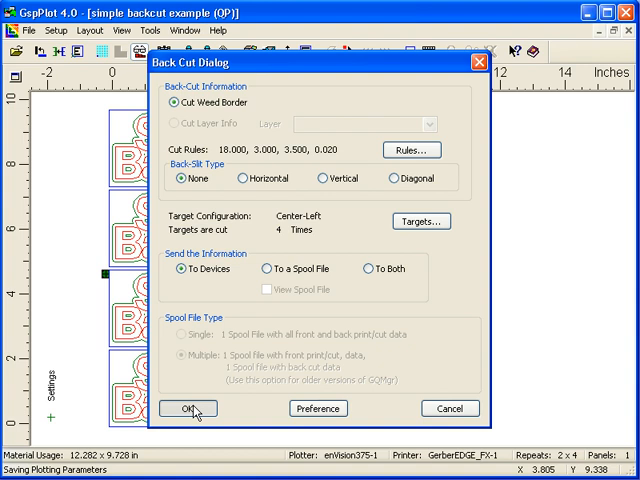
pyautogui.click(188, 408)
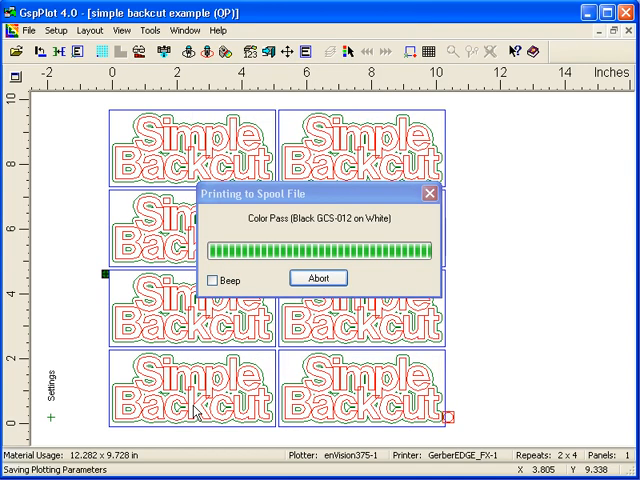